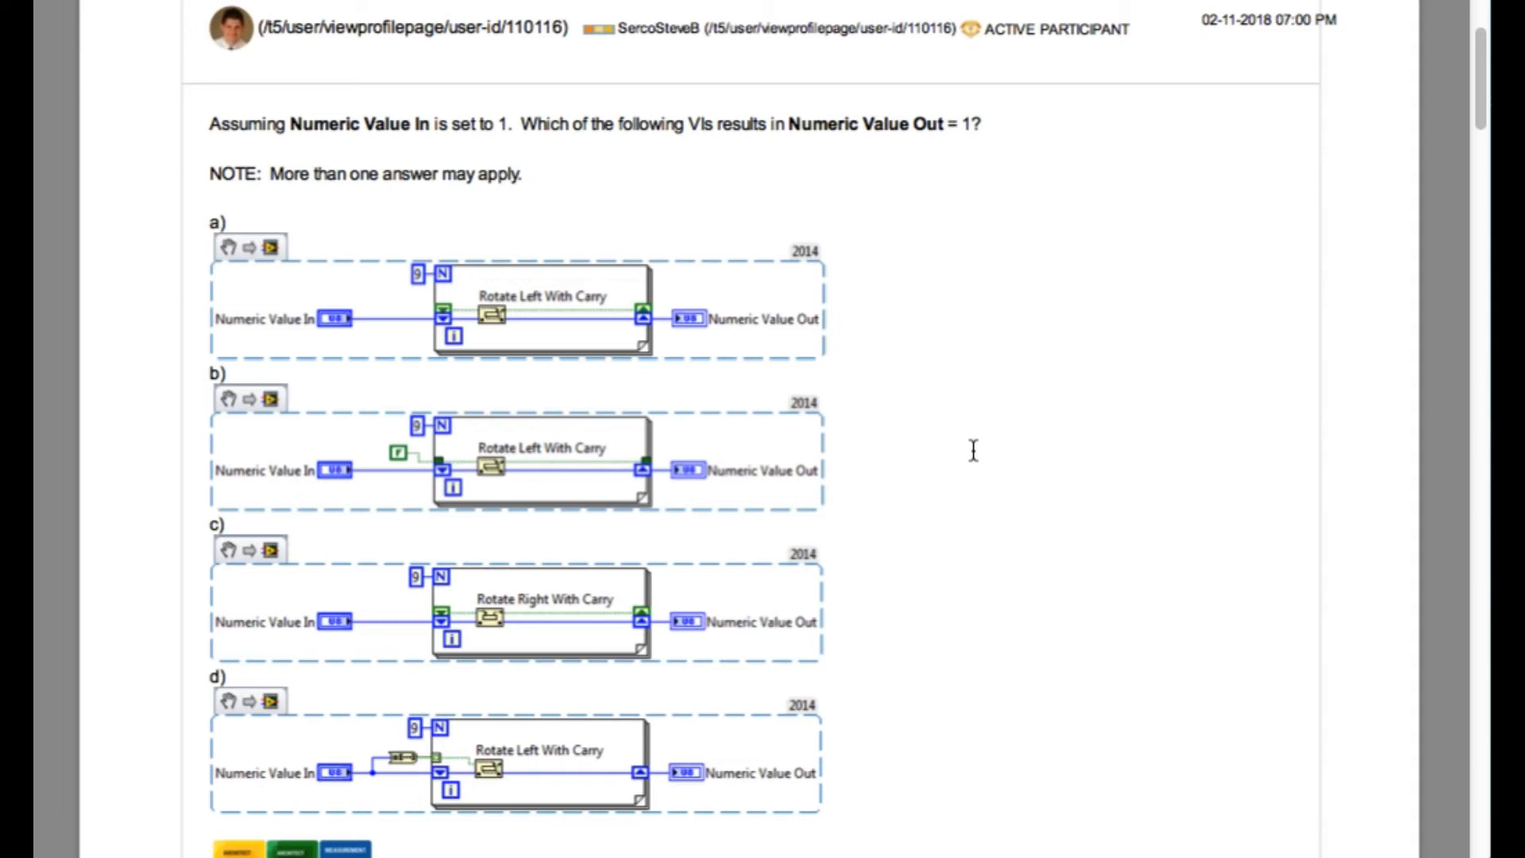
{"action": "mouse_move", "coordinate": [561, 378]}
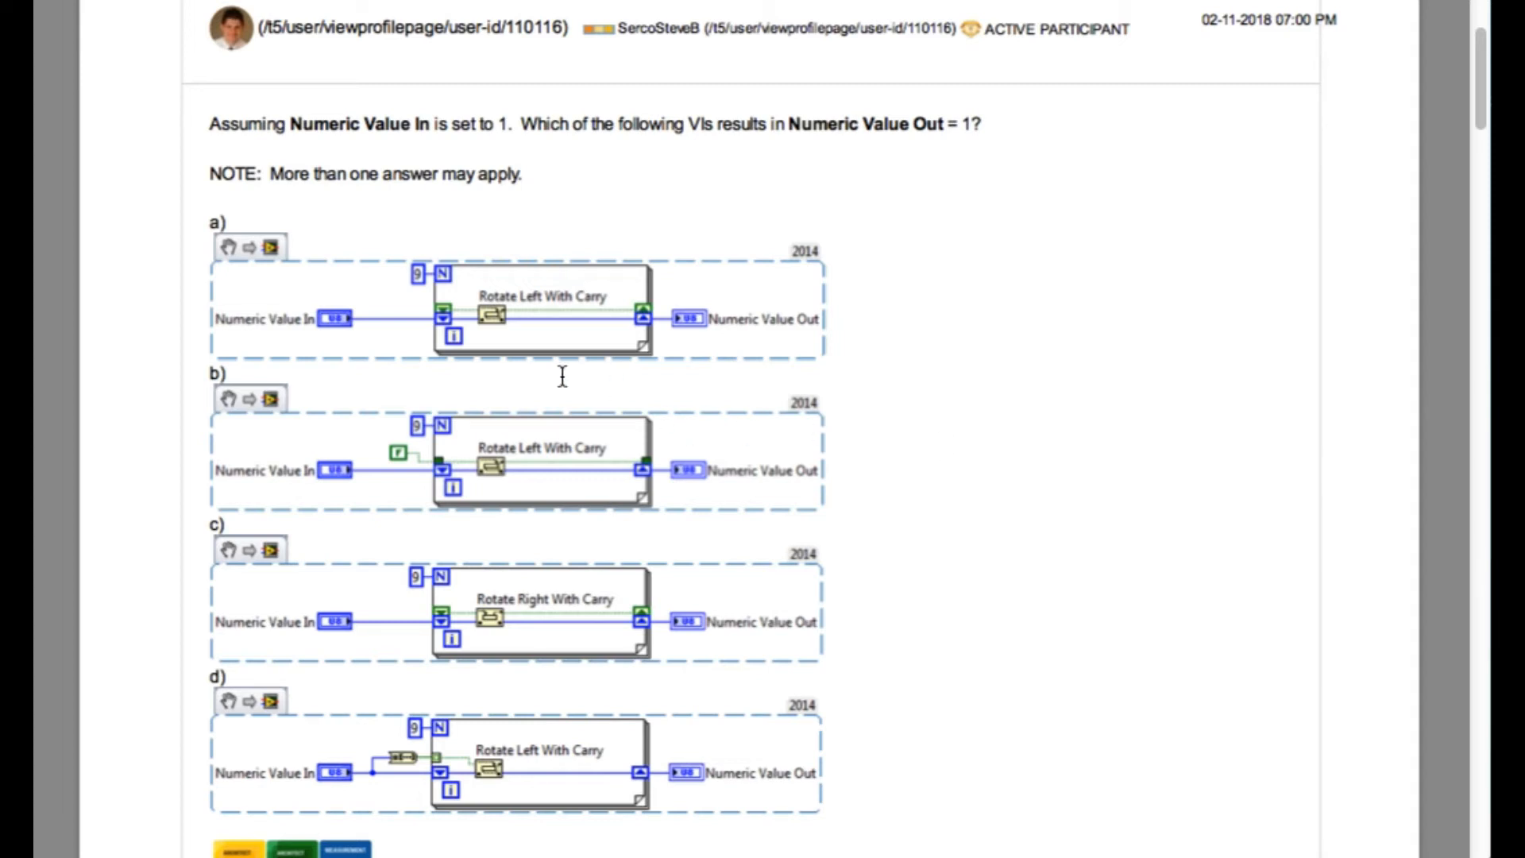
{"action": "mouse_move", "coordinate": [620, 233]}
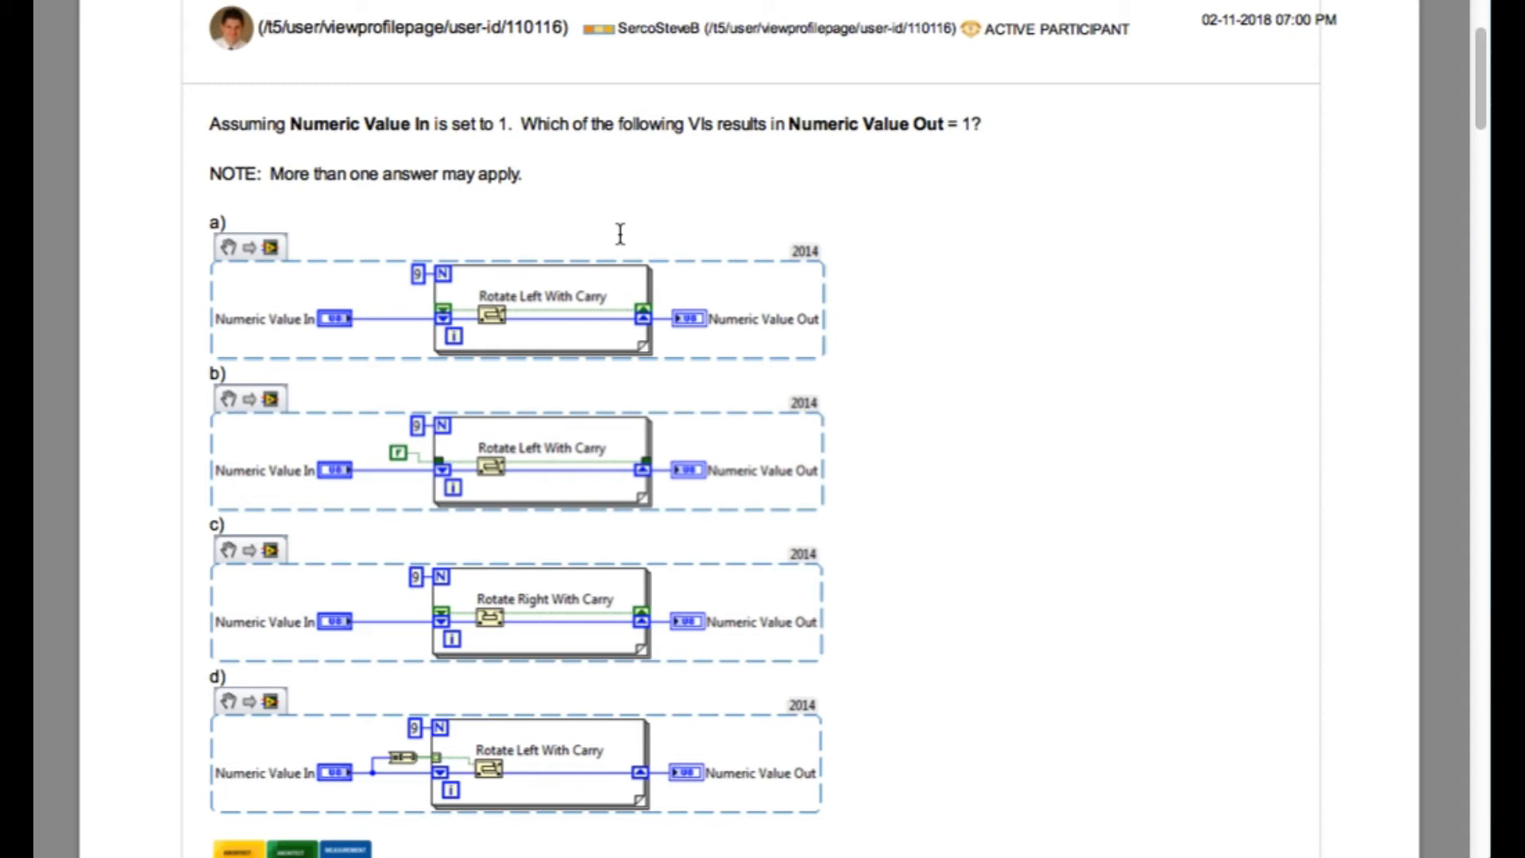
{"action": "mouse_move", "coordinate": [303, 533]}
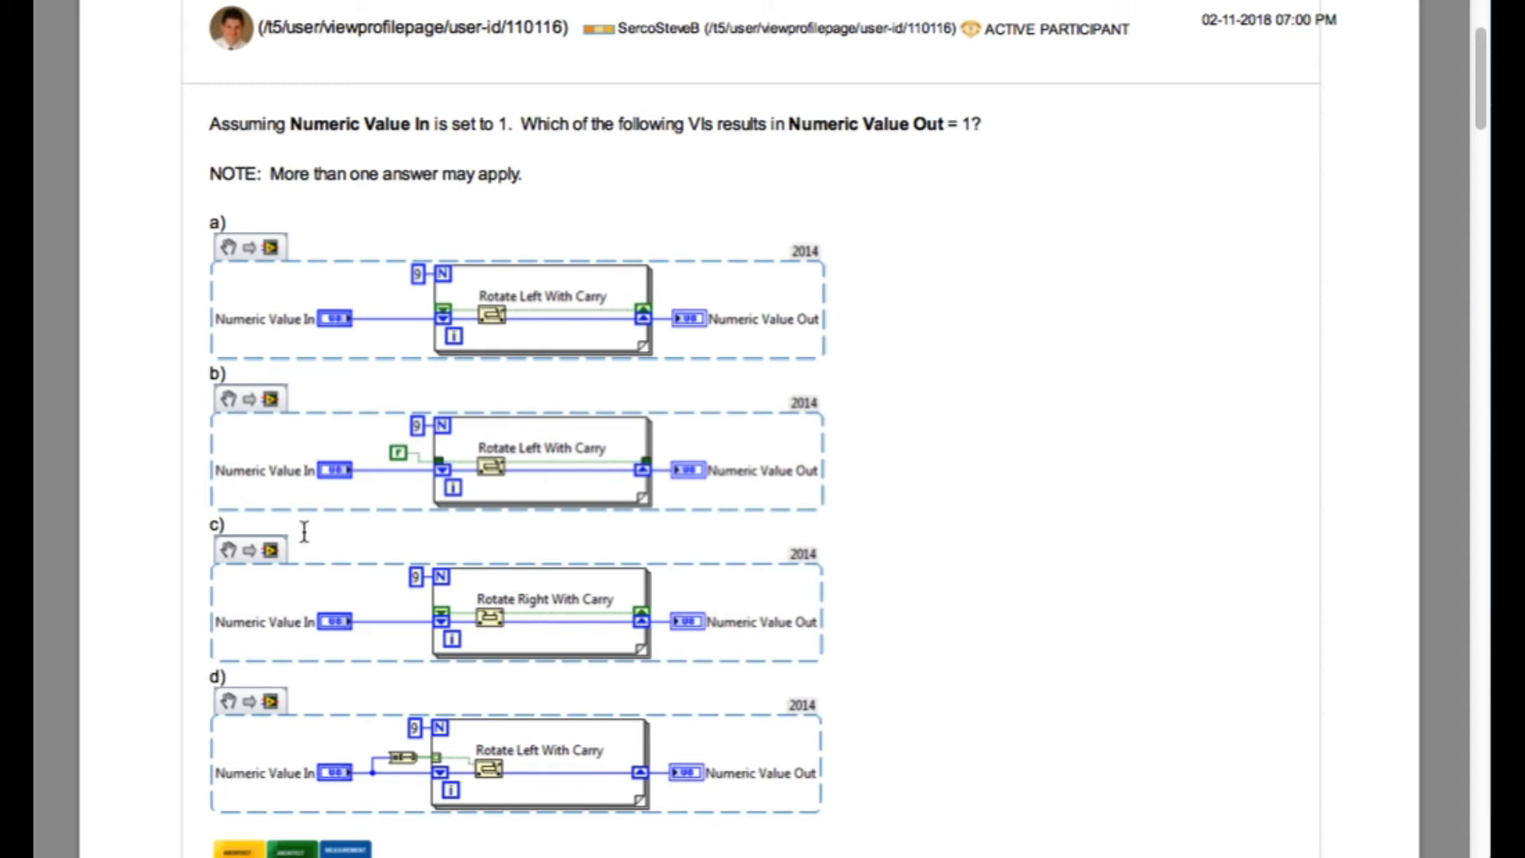